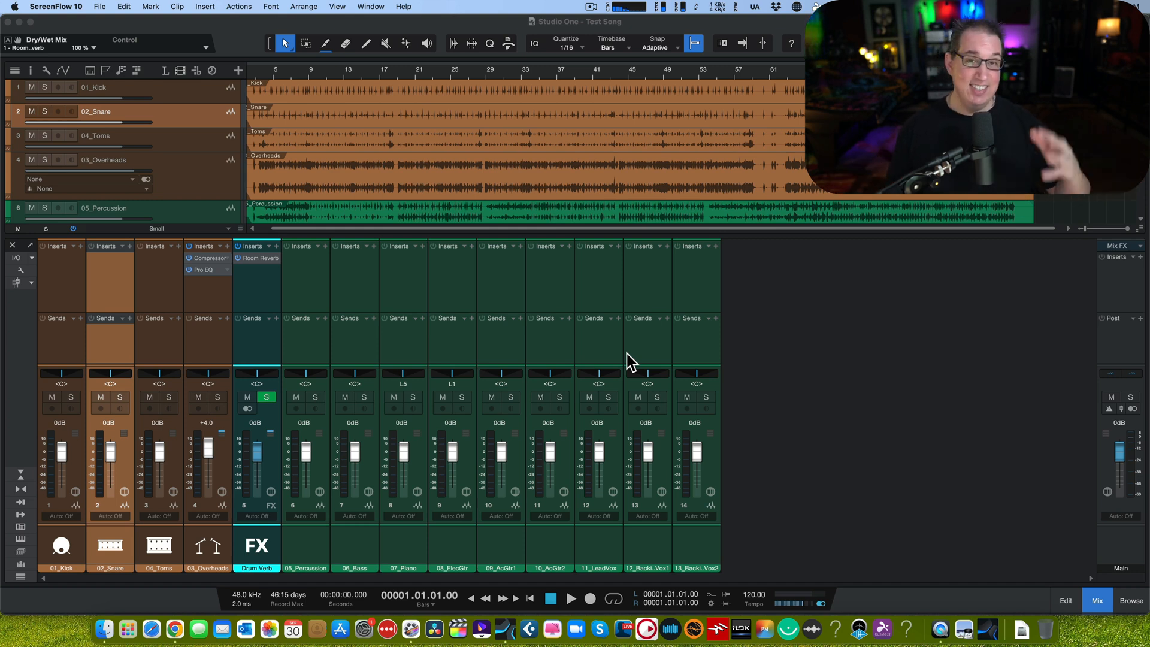
{"action": "mouse_move", "coordinate": [563, 368]}
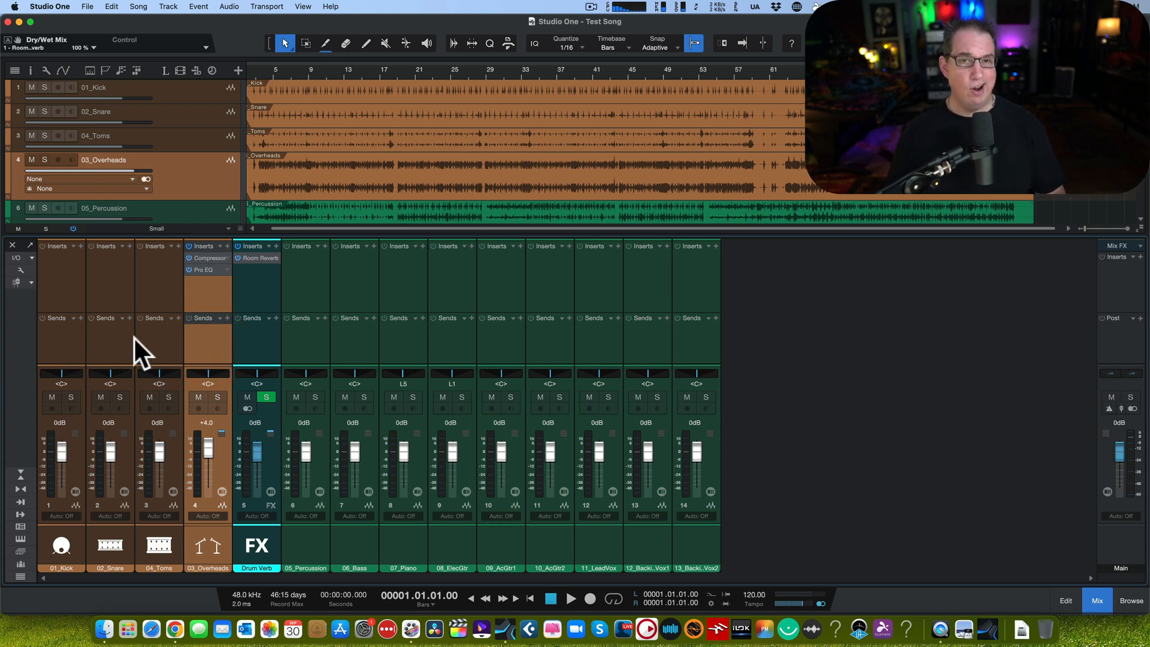
{"action": "mouse_move", "coordinate": [262, 352]}
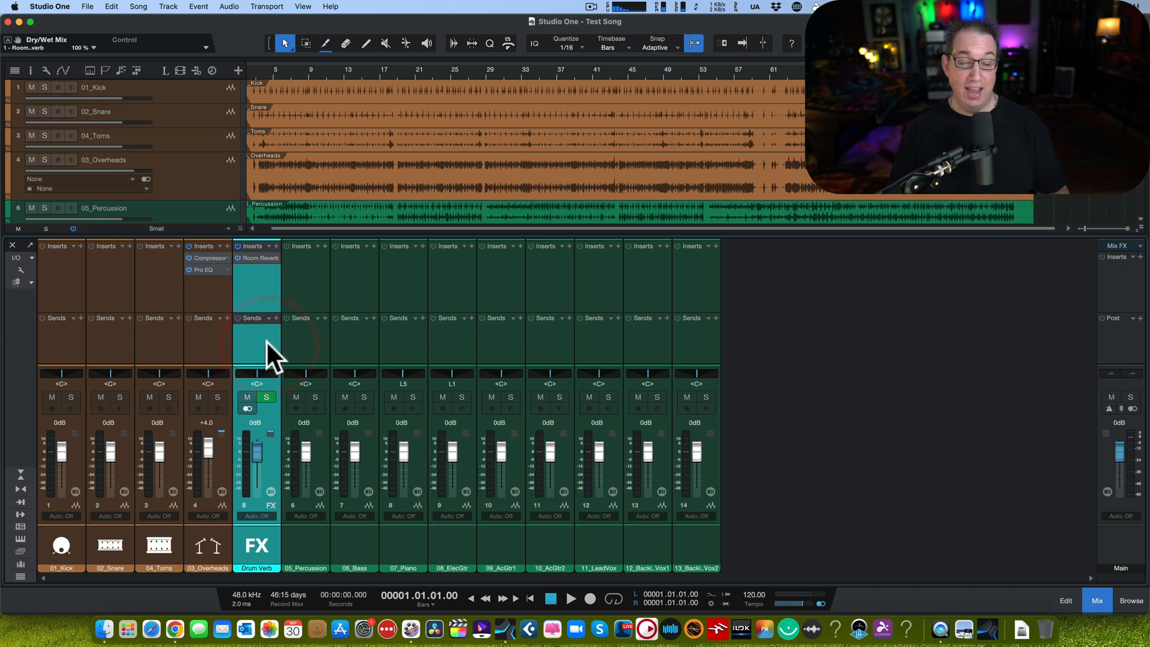
{"action": "mouse_move", "coordinate": [268, 359]}
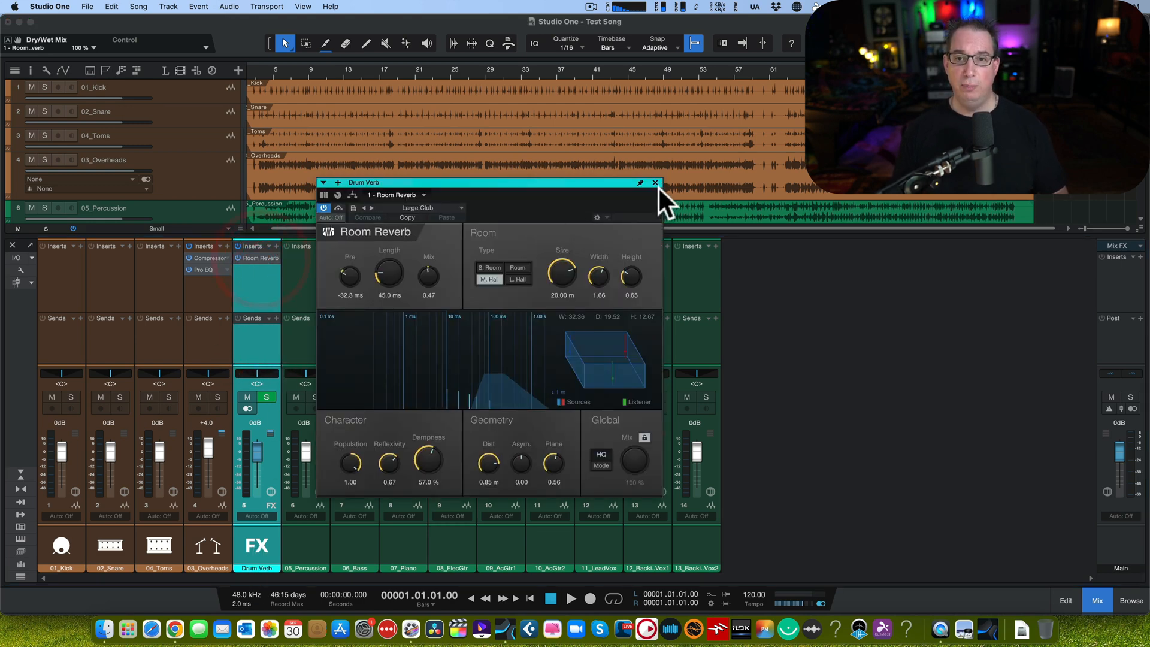
- Close the Room Reverb window, add a 02_Snare send to Drum Verb, and set it near -6.6 dB
{"action": "left_click", "coordinate": [654, 182]}
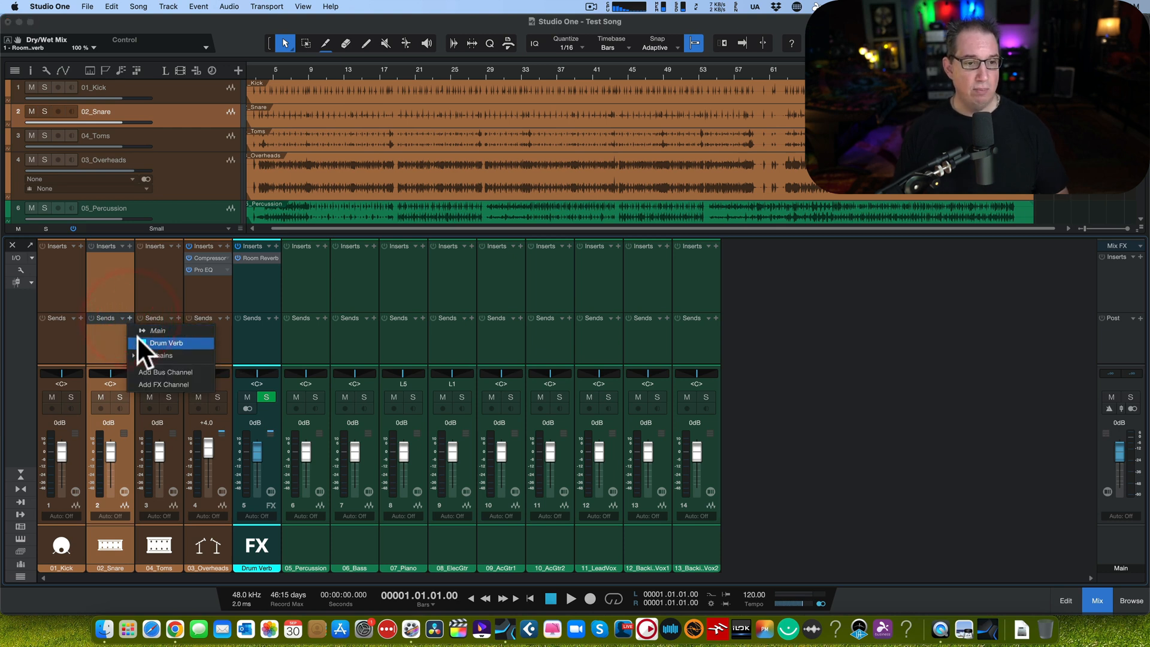
{"action": "left_click", "coordinate": [165, 343]}
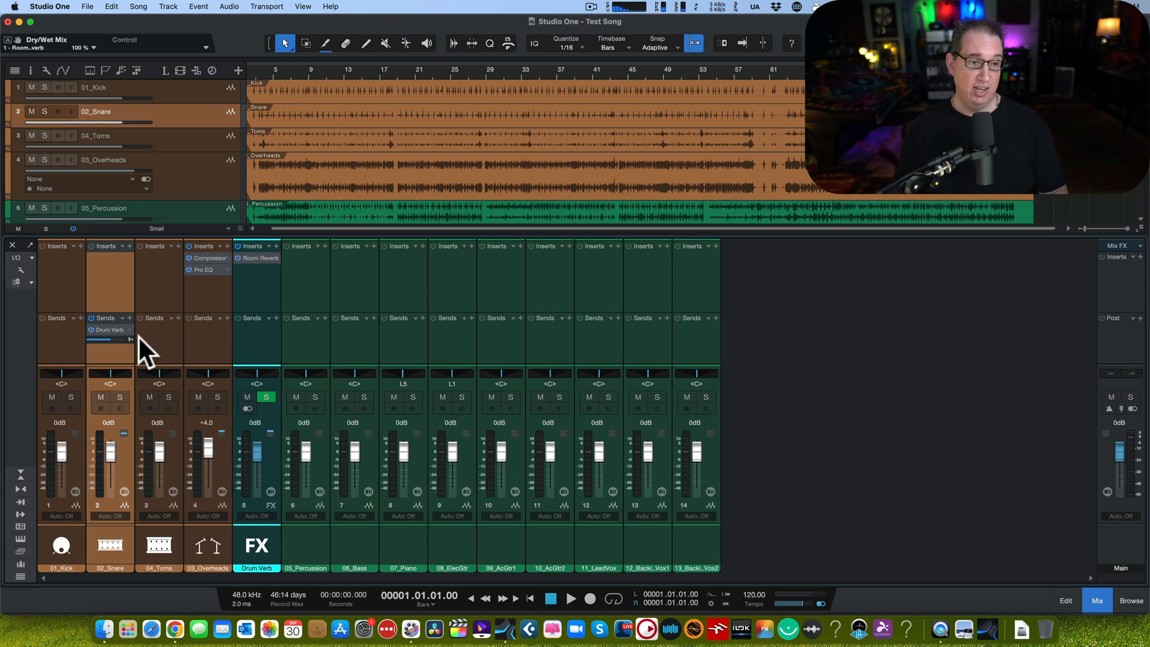
{"action": "mouse_move", "coordinate": [108, 366]}
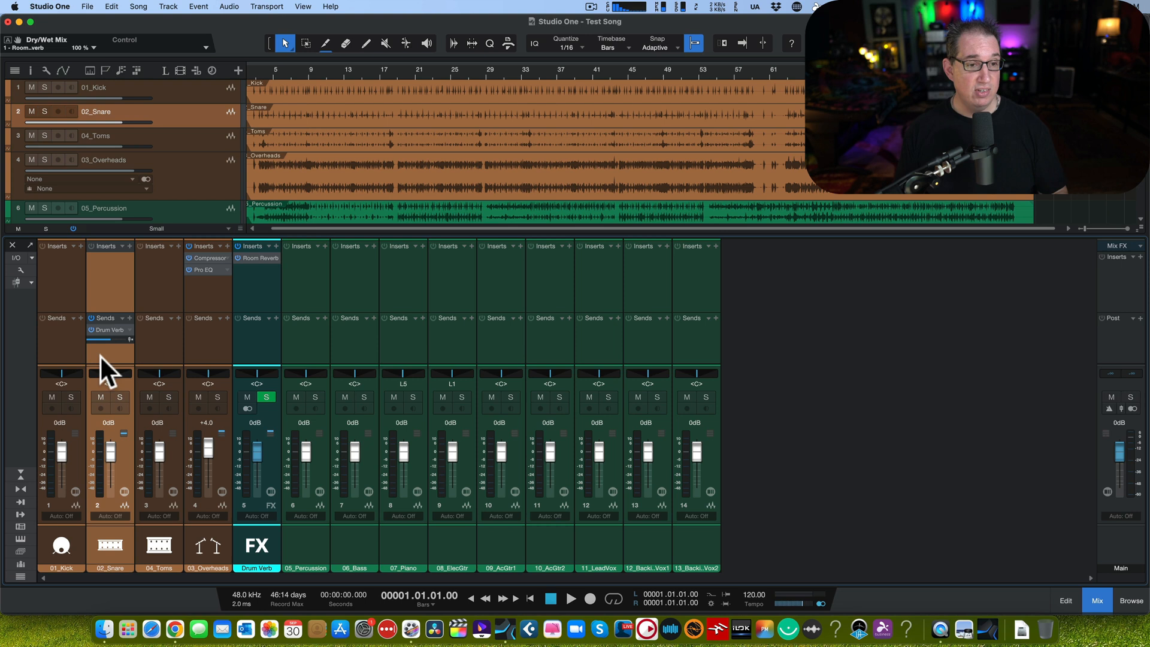
{"action": "left_click_drag", "start_coordinate": [102, 341], "coordinate": [108, 345]}
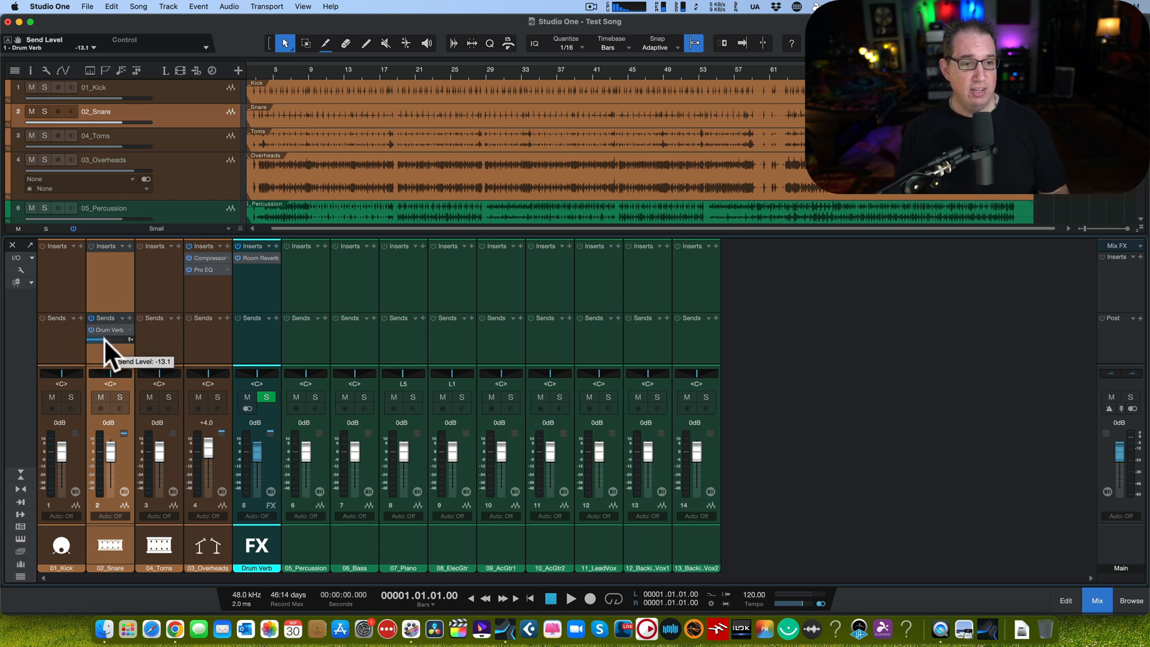
{"action": "left_click_drag", "start_coordinate": [107, 340], "coordinate": [121, 340]}
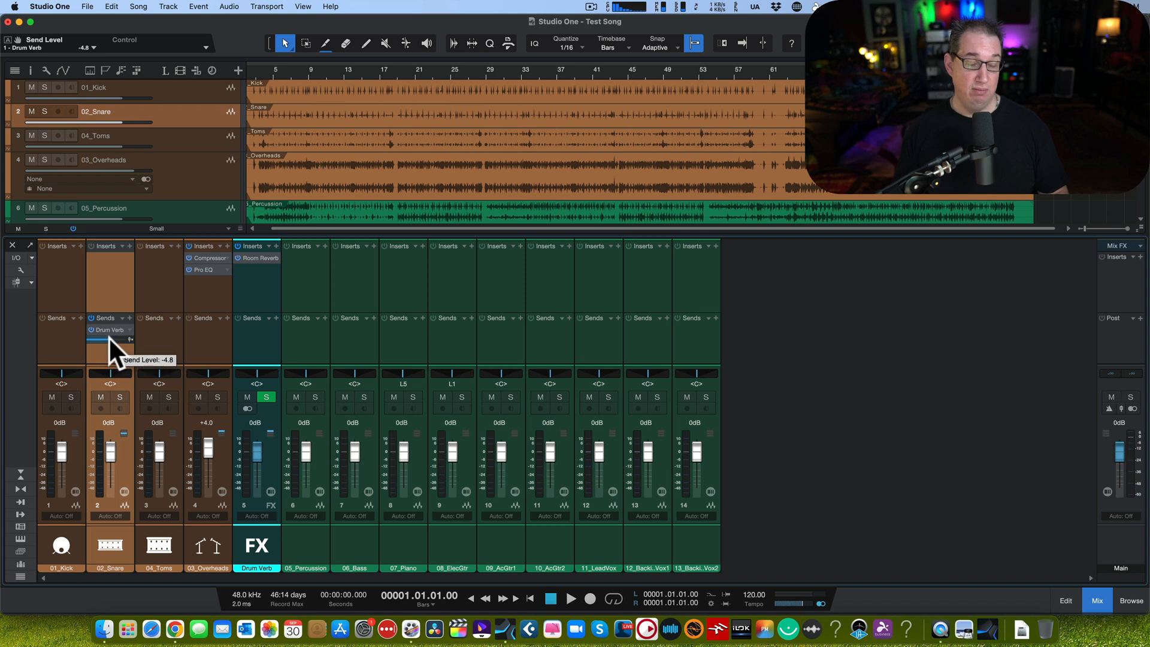
{"action": "left_click_drag", "start_coordinate": [111, 340], "coordinate": [111, 352]}
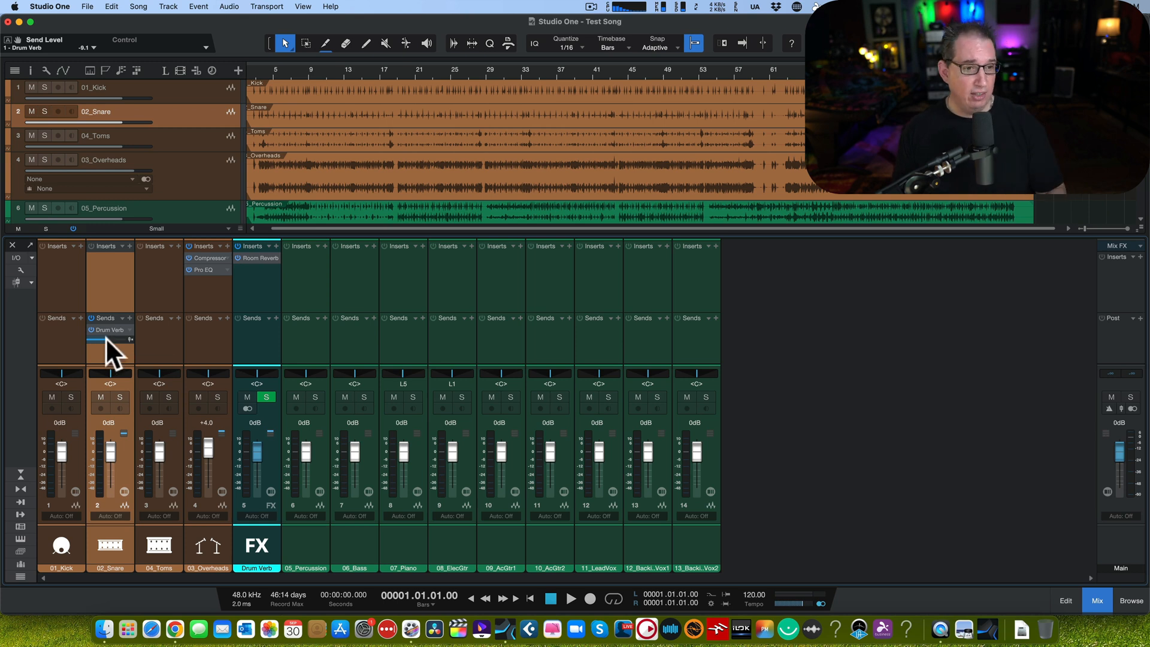
{"action": "left_click_drag", "start_coordinate": [110, 339], "coordinate": [114, 336]}
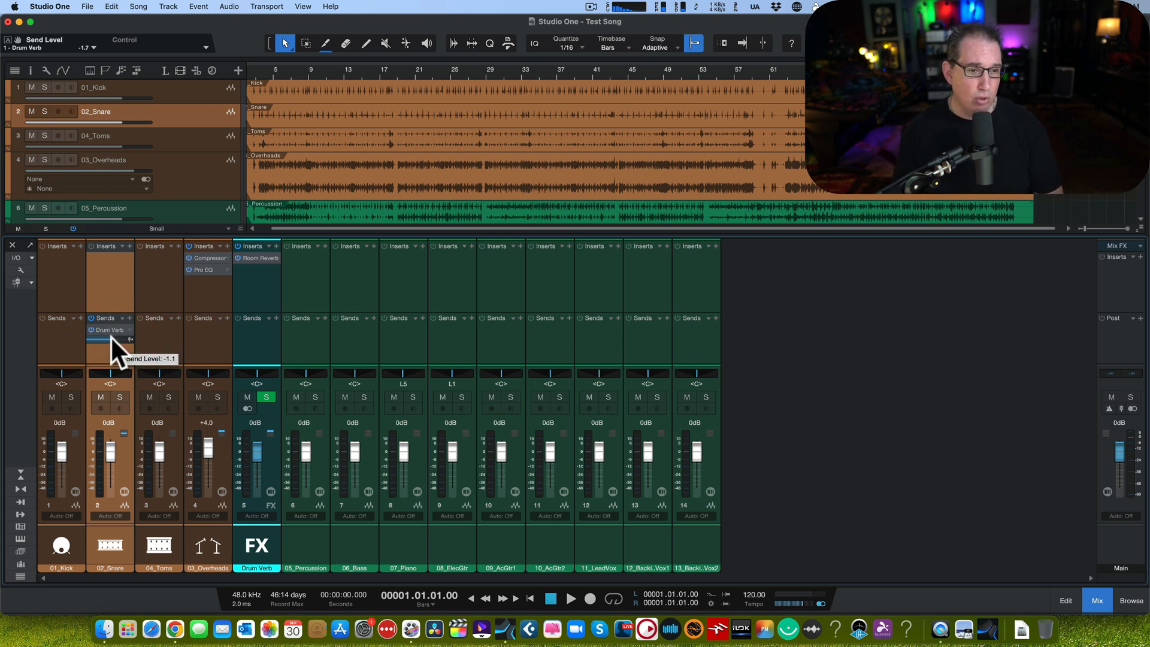
{"action": "left_click_drag", "start_coordinate": [110, 345], "coordinate": [111, 350]}
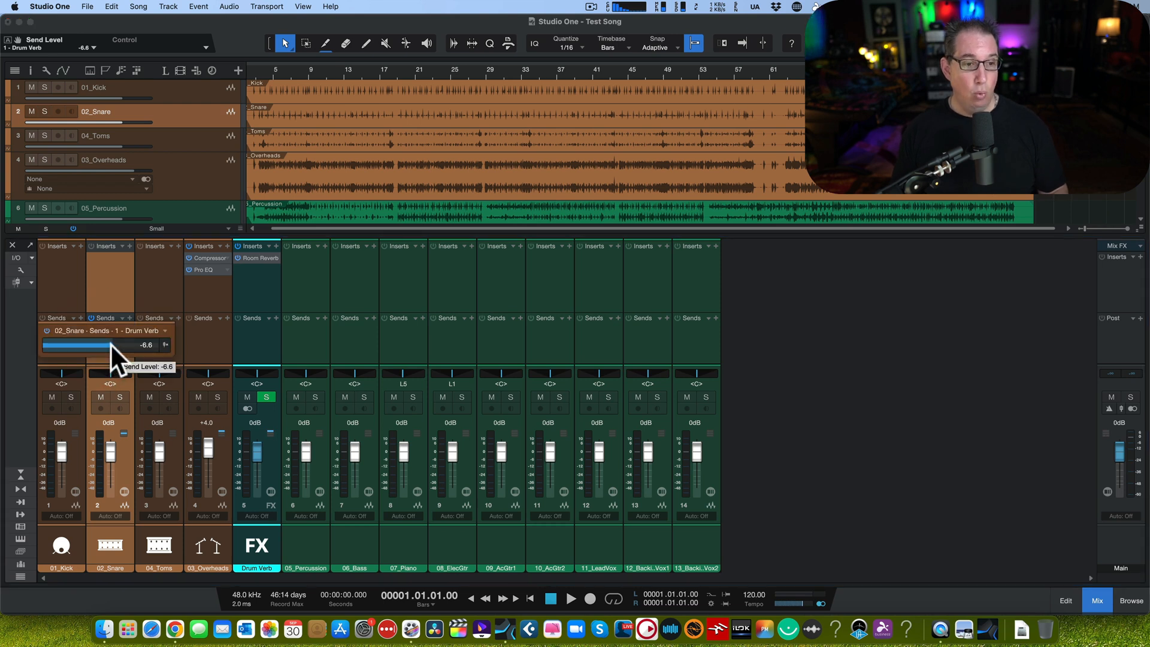
- Fine-tune the snare's Drum Verb send level down to about -8.3 dB
{"action": "left_click_drag", "start_coordinate": [110, 345], "coordinate": [121, 345]}
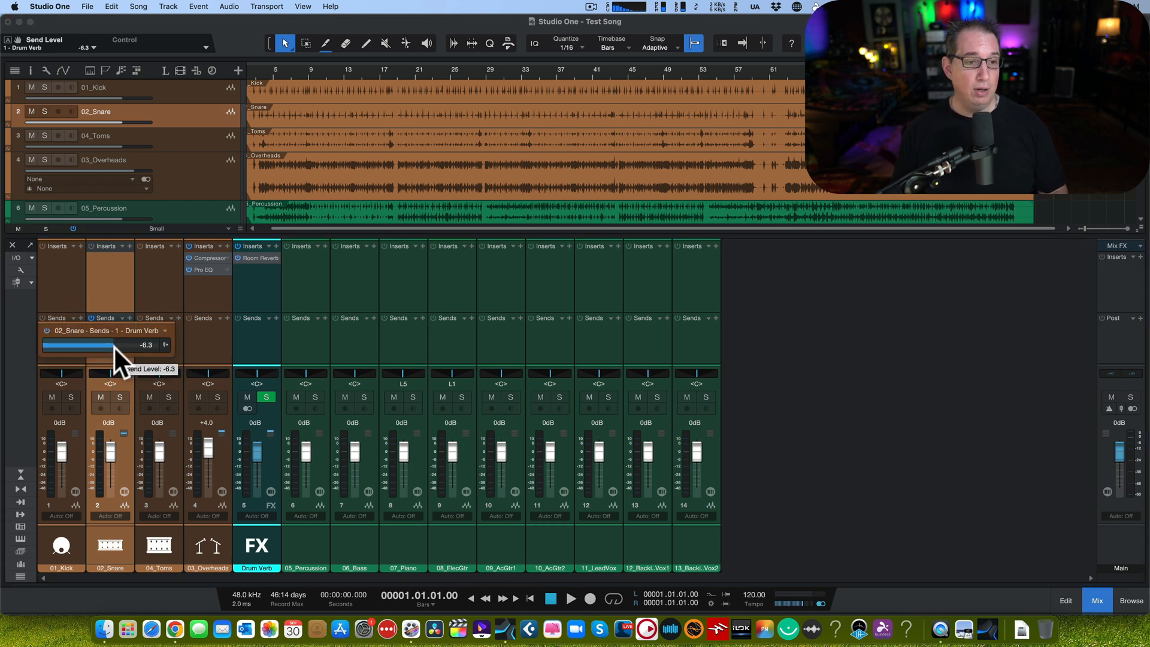
{"action": "left_click_drag", "start_coordinate": [92, 345], "coordinate": [114, 345]}
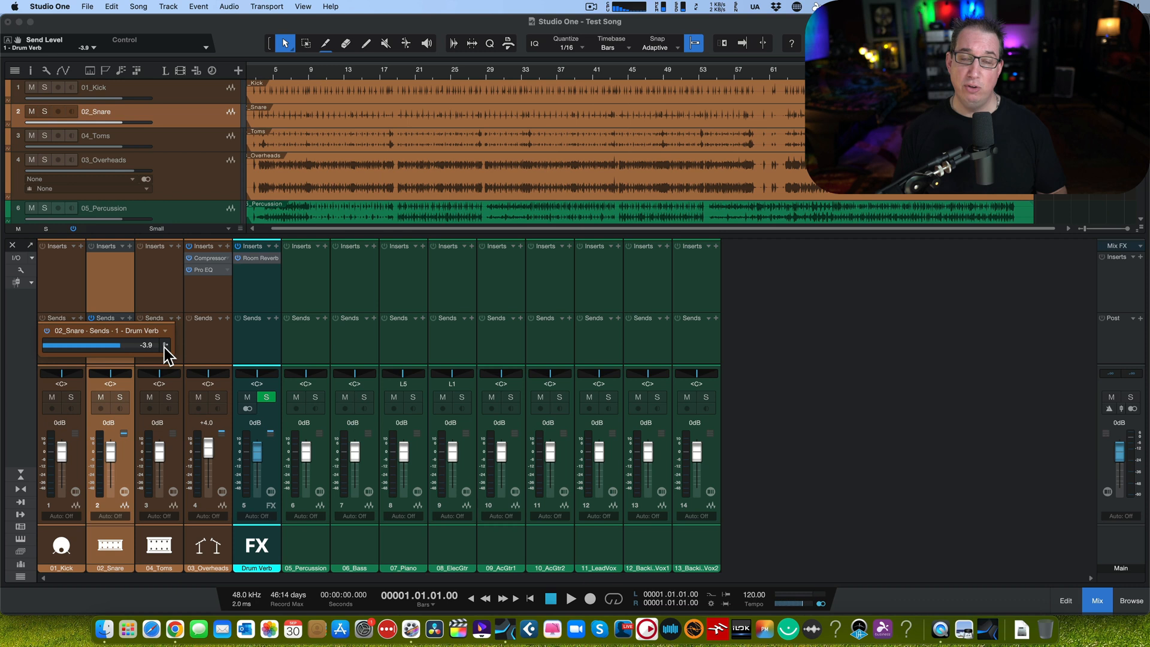
{"action": "left_click_drag", "start_coordinate": [131, 345], "coordinate": [70, 345]}
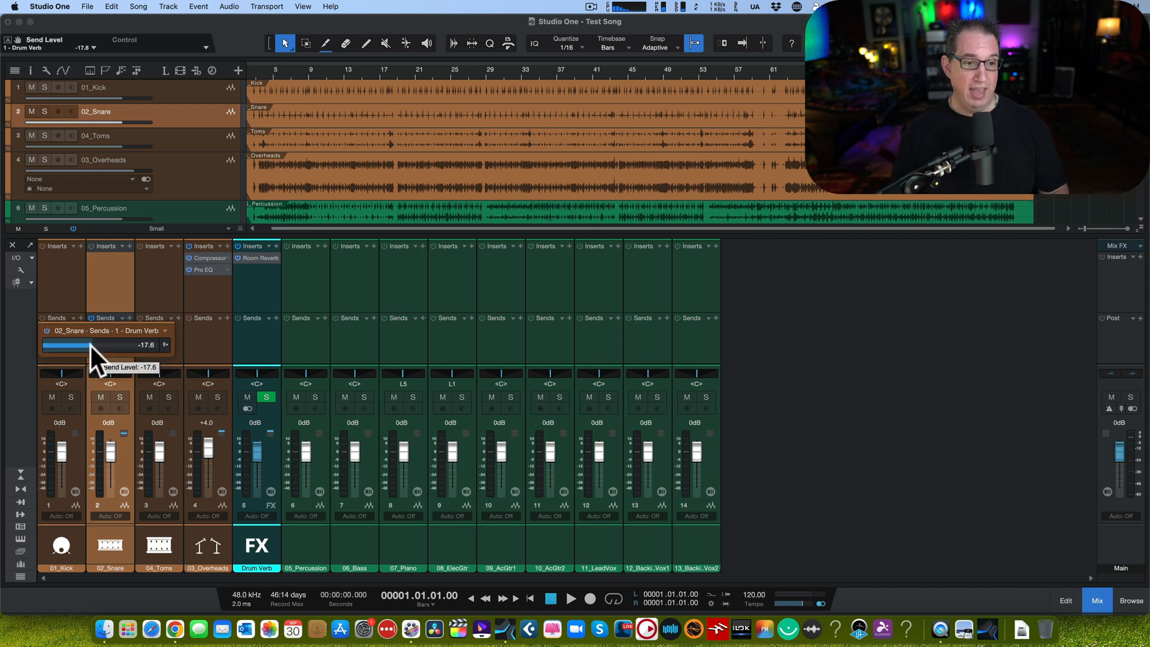
{"action": "left_click_drag", "start_coordinate": [70, 345], "coordinate": [114, 345]}
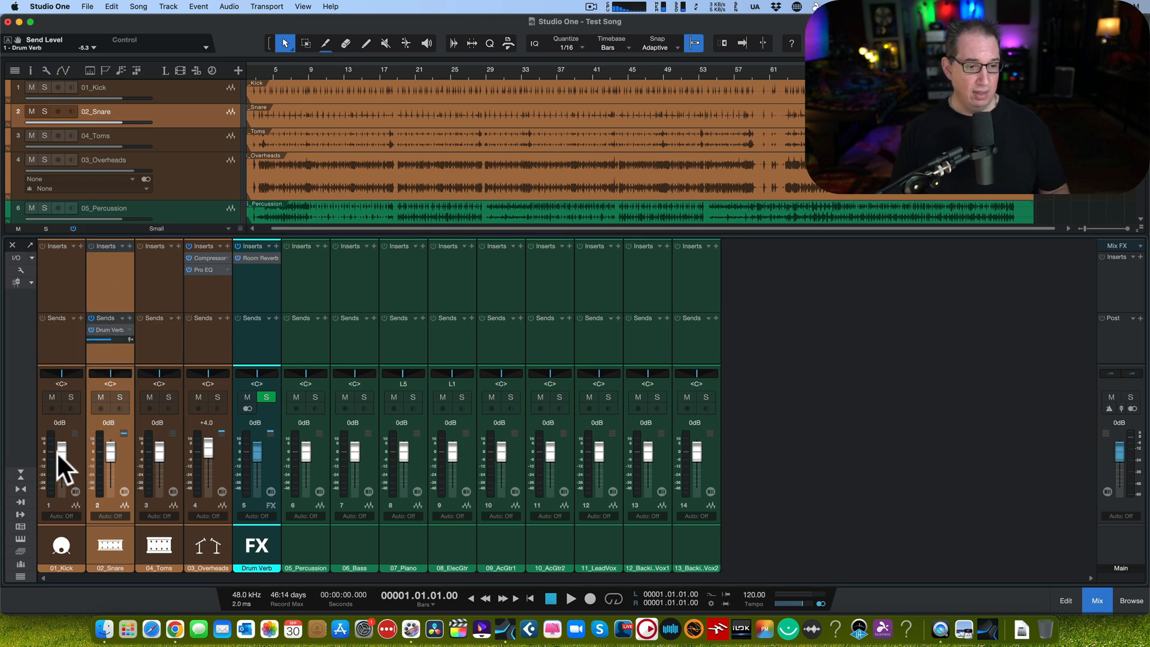
{"action": "mouse_move", "coordinate": [180, 330]}
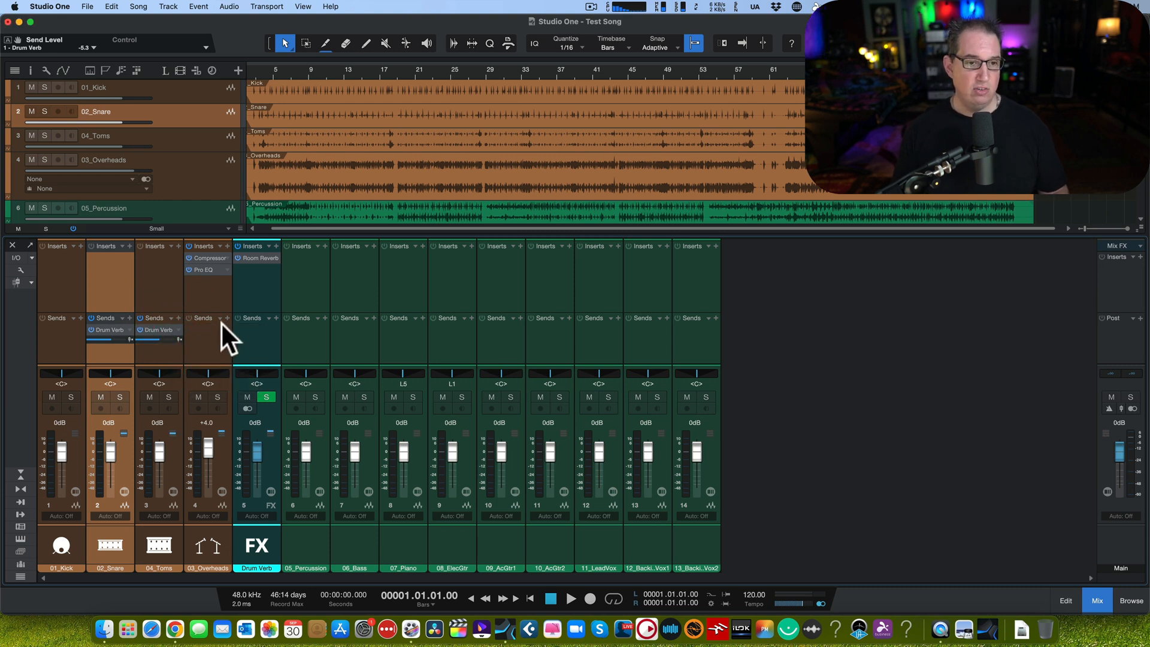
- Add a send from 03_Overheads to the Drum Verb channel
{"action": "left_click", "coordinate": [228, 318]}
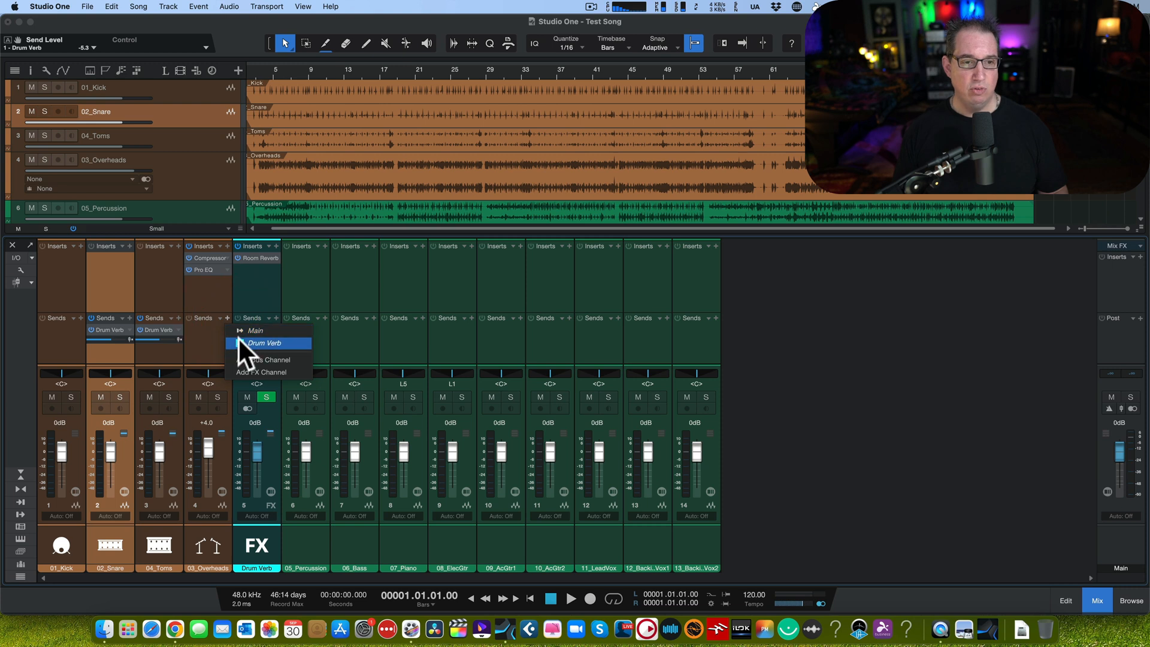
{"action": "left_click", "coordinate": [264, 342]}
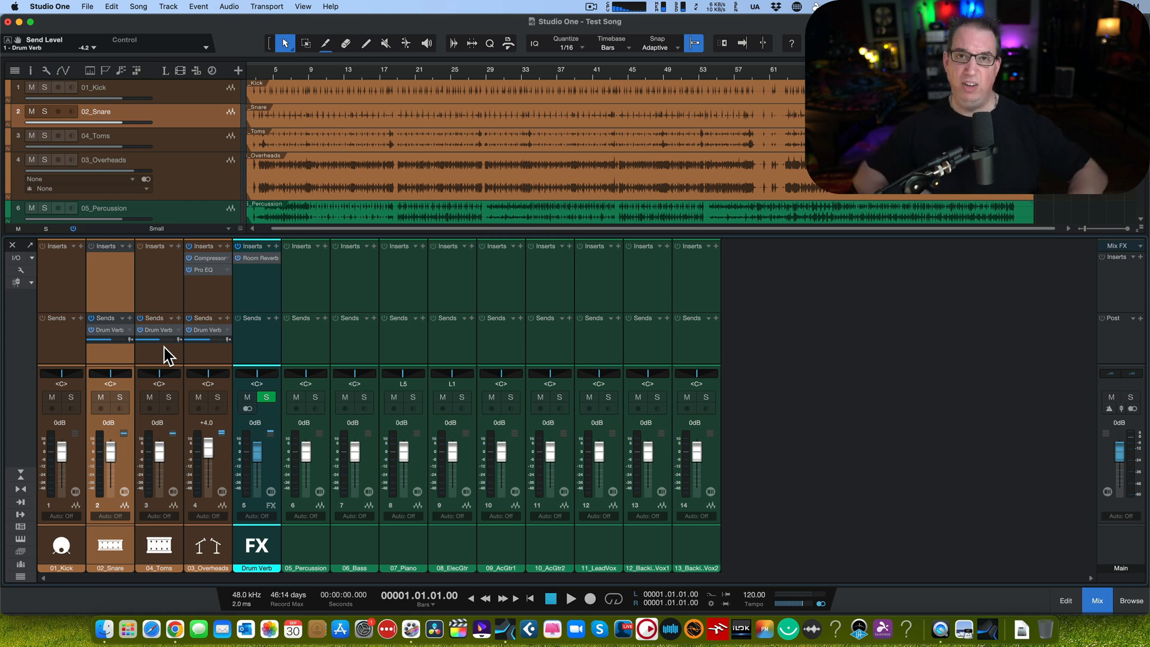
{"action": "mouse_move", "coordinate": [153, 411]}
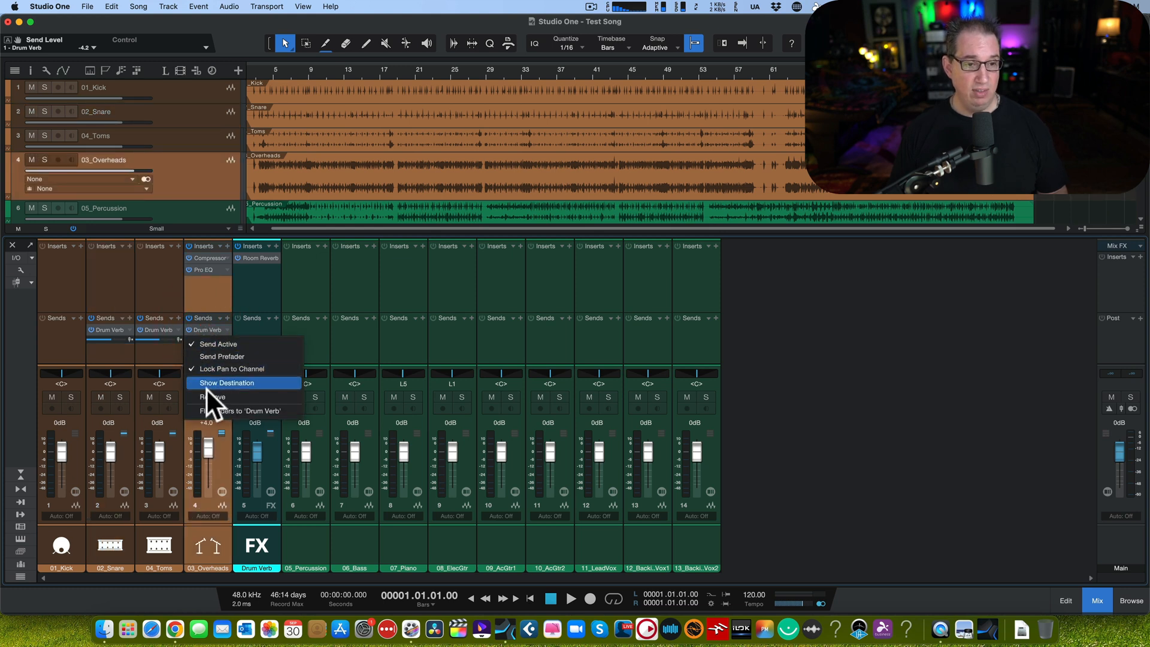
- Flip the faders to control Drum Verb sends and turn down the Overheads send
{"action": "left_click", "coordinate": [226, 382]}
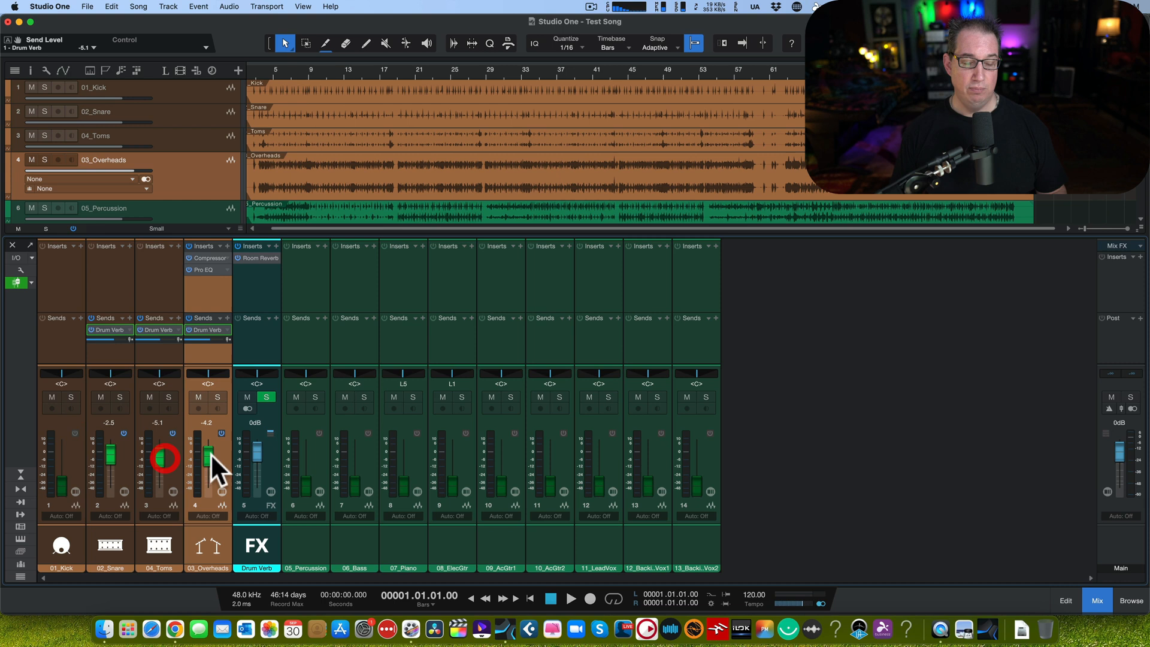
{"action": "left_click_drag", "start_coordinate": [208, 451], "coordinate": [208, 465]}
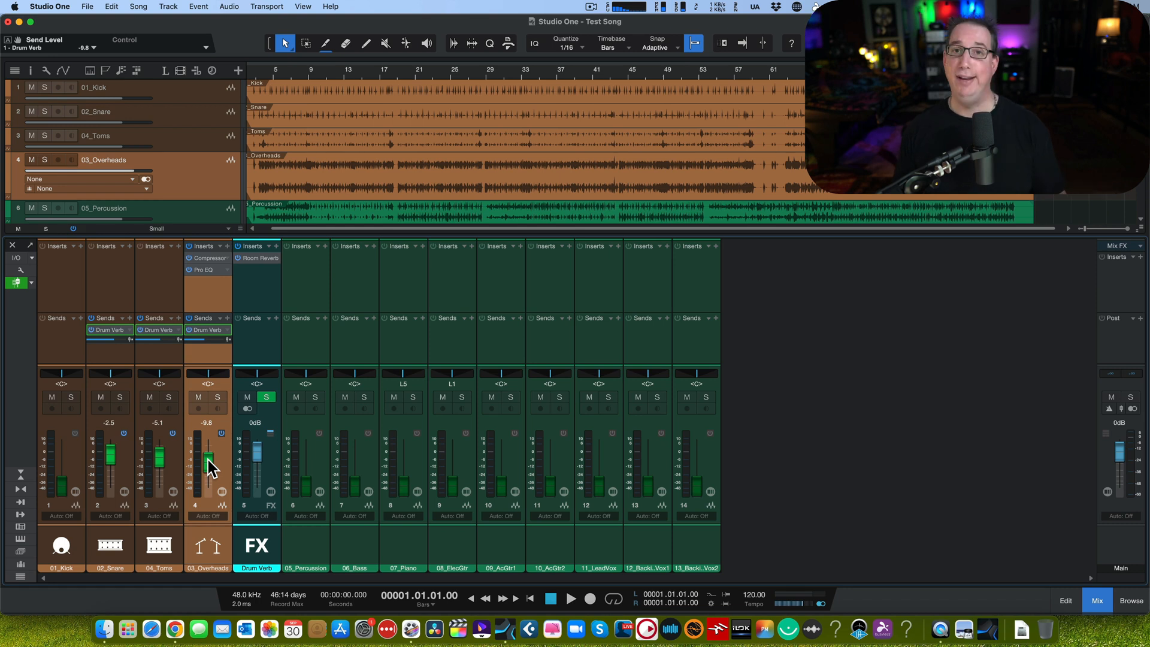
{"action": "left_click_drag", "start_coordinate": [207, 458], "coordinate": [207, 466]}
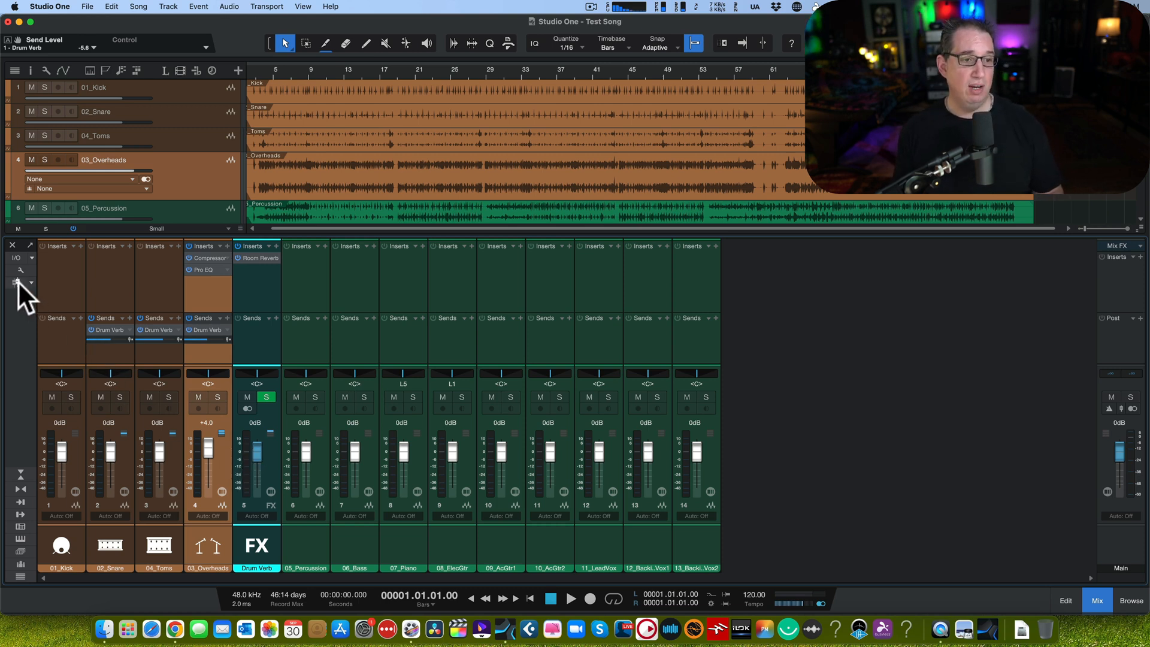
{"action": "mouse_move", "coordinate": [16, 282]}
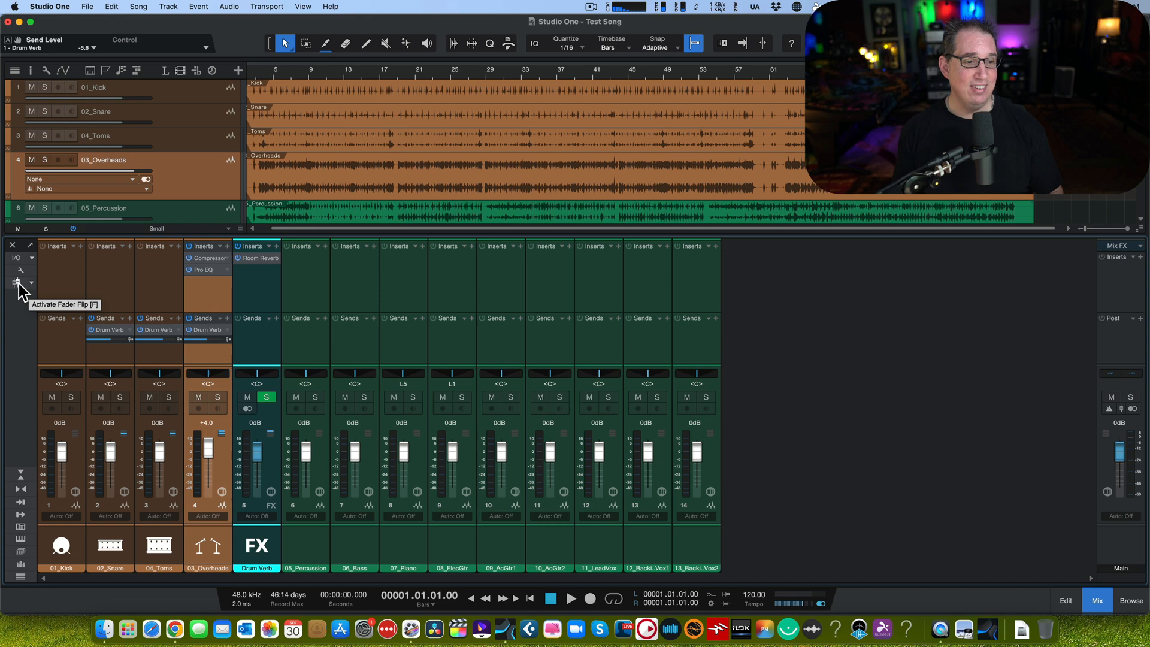
{"action": "left_click", "coordinate": [16, 283]}
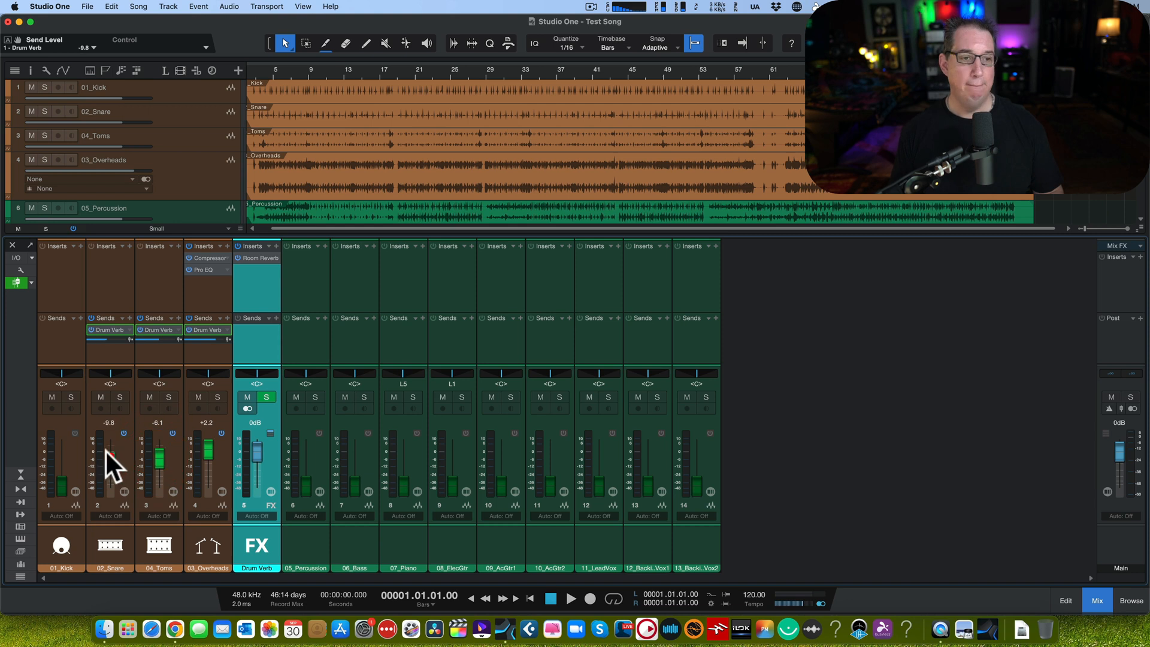
{"action": "left_click", "coordinate": [16, 282]}
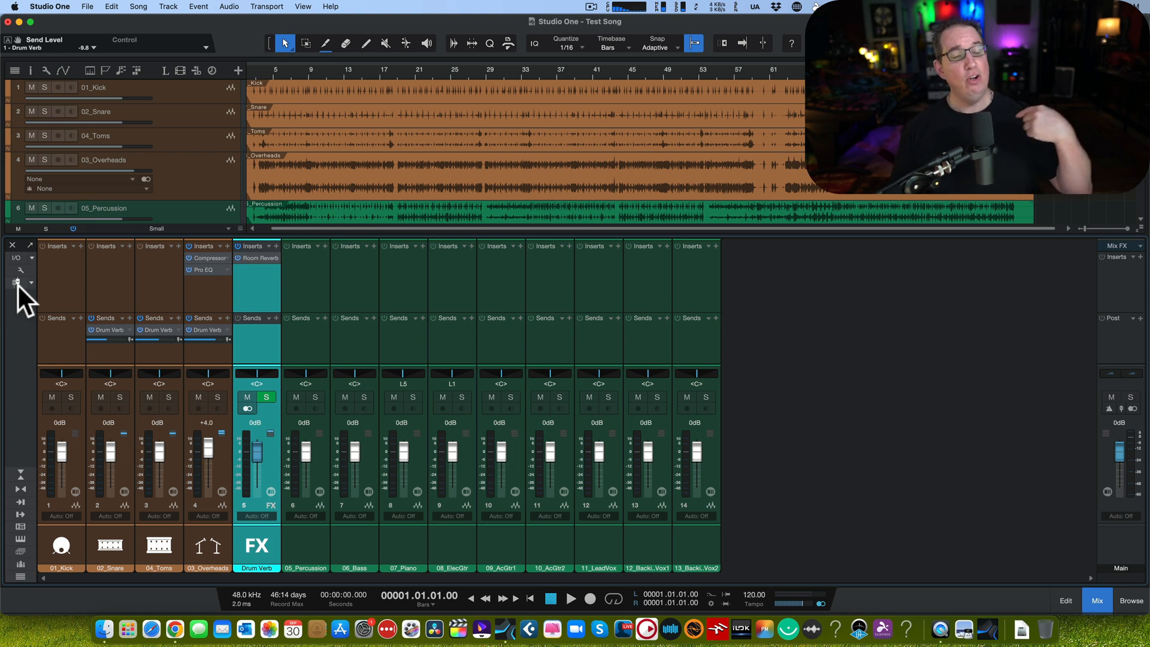
{"action": "mouse_move", "coordinate": [213, 466]}
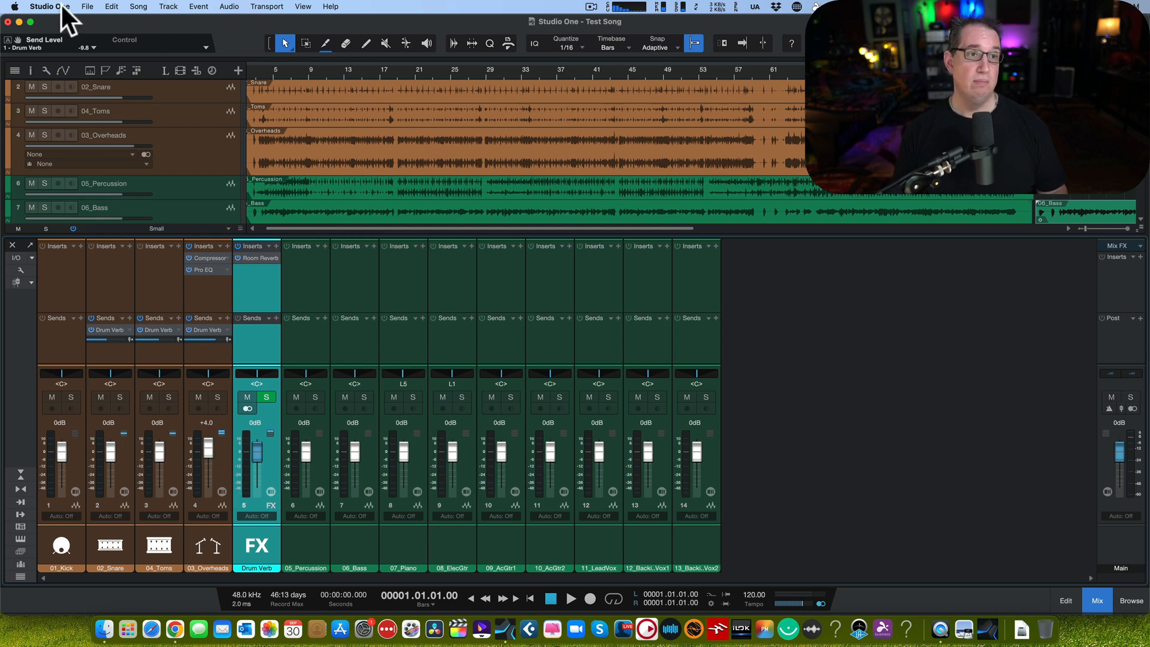
{"action": "left_click", "coordinate": [49, 7]}
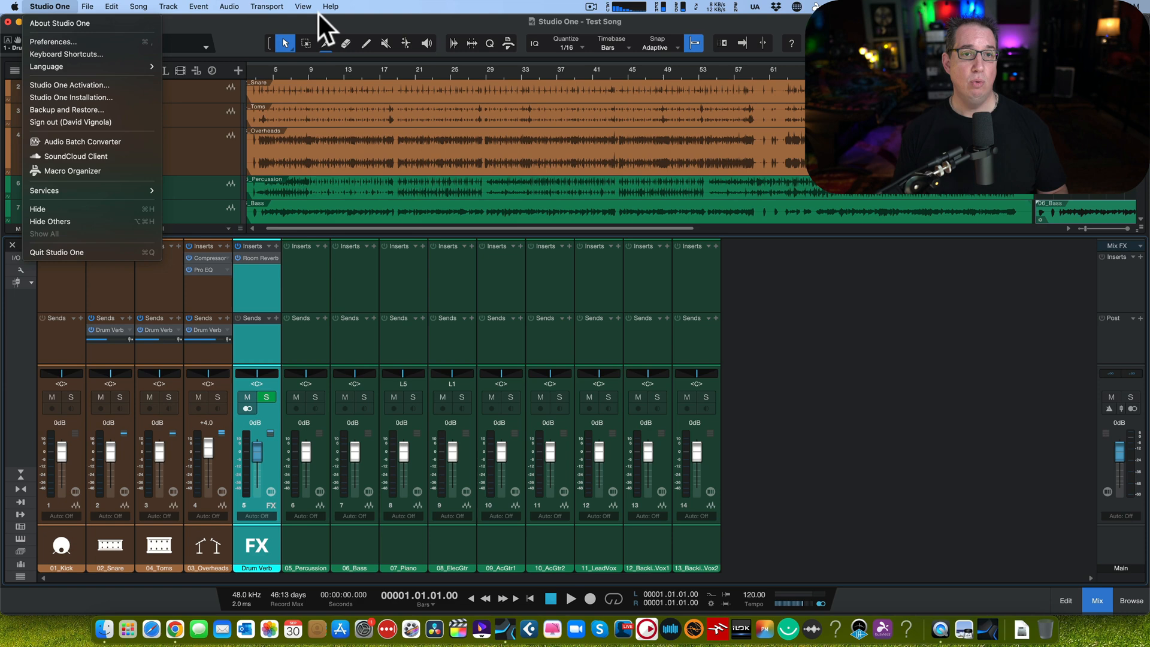
{"action": "mouse_move", "coordinate": [52, 41]}
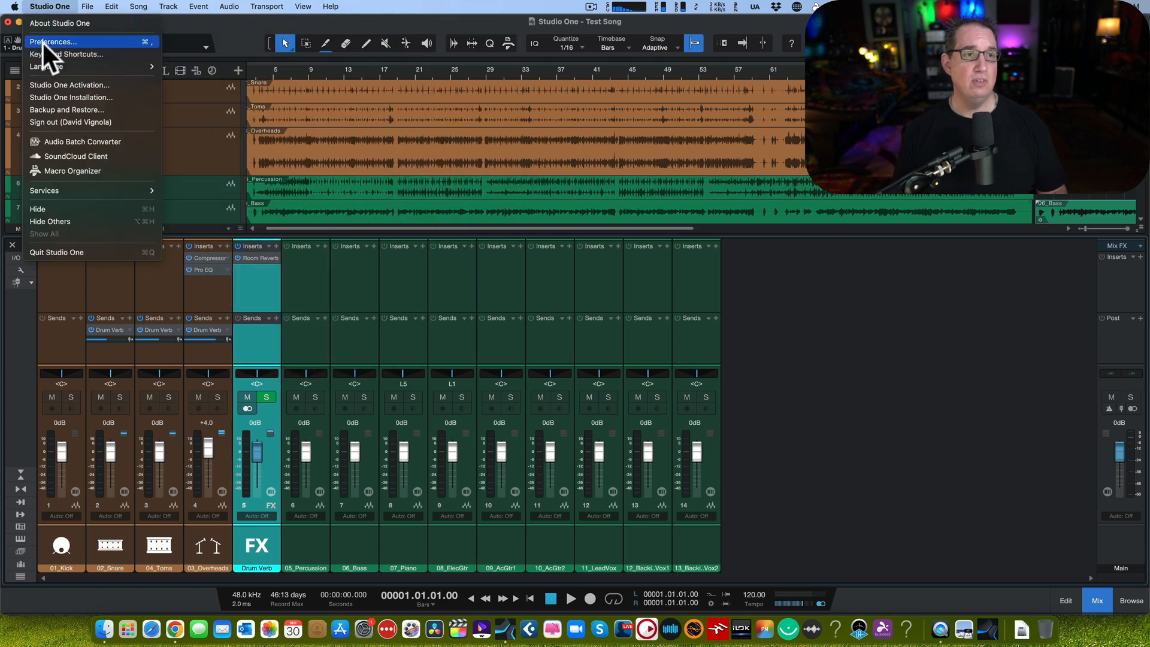
{"action": "left_click", "coordinate": [51, 41]}
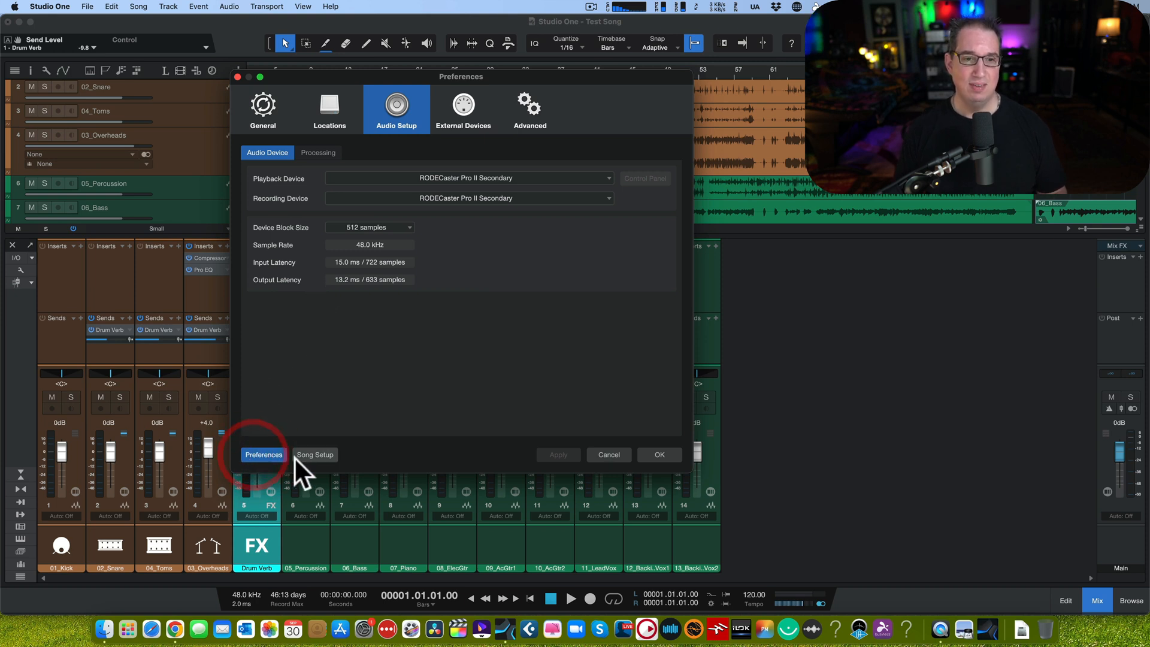
{"action": "mouse_move", "coordinate": [329, 117]}
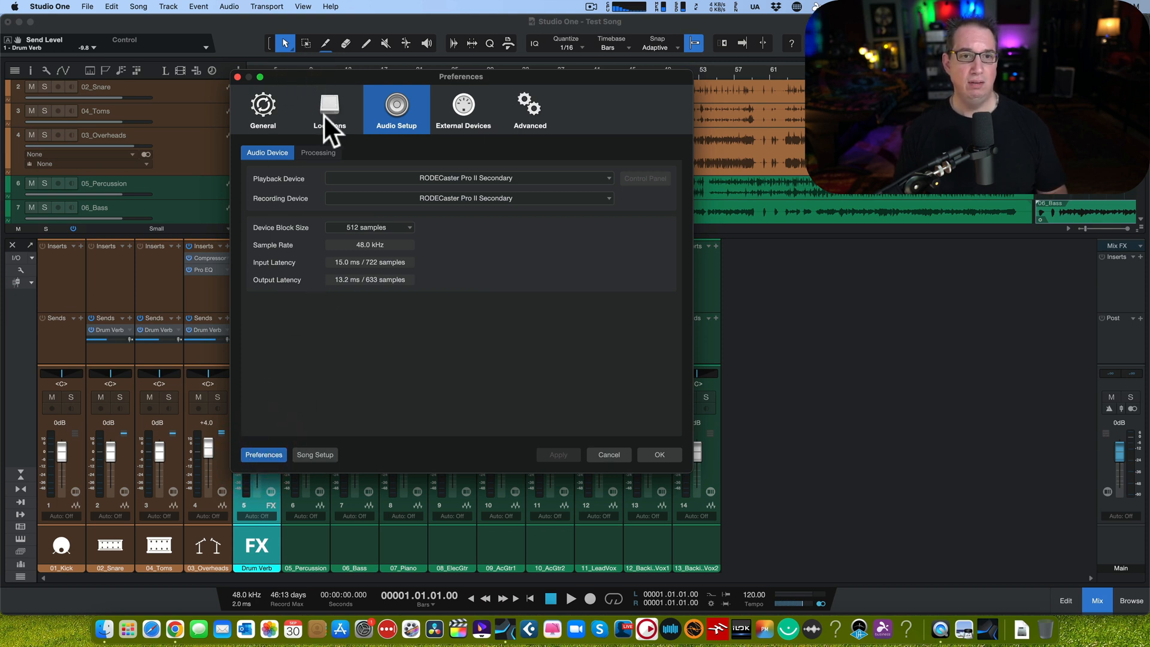
{"action": "left_click", "coordinate": [263, 109]}
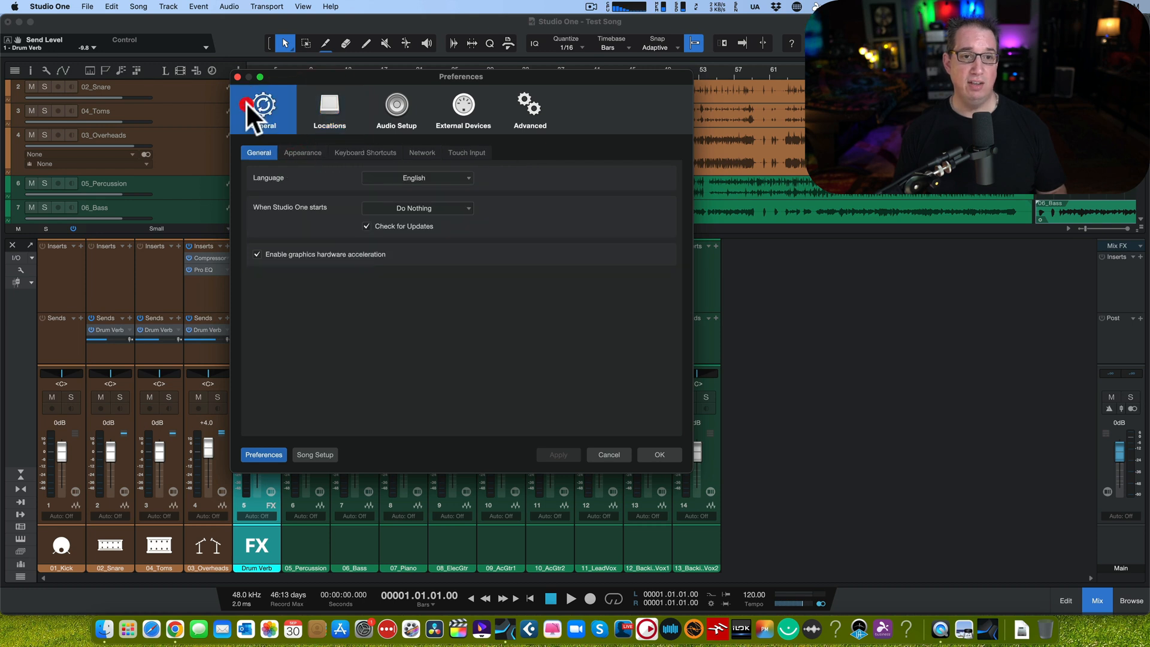
{"action": "mouse_move", "coordinate": [357, 169]}
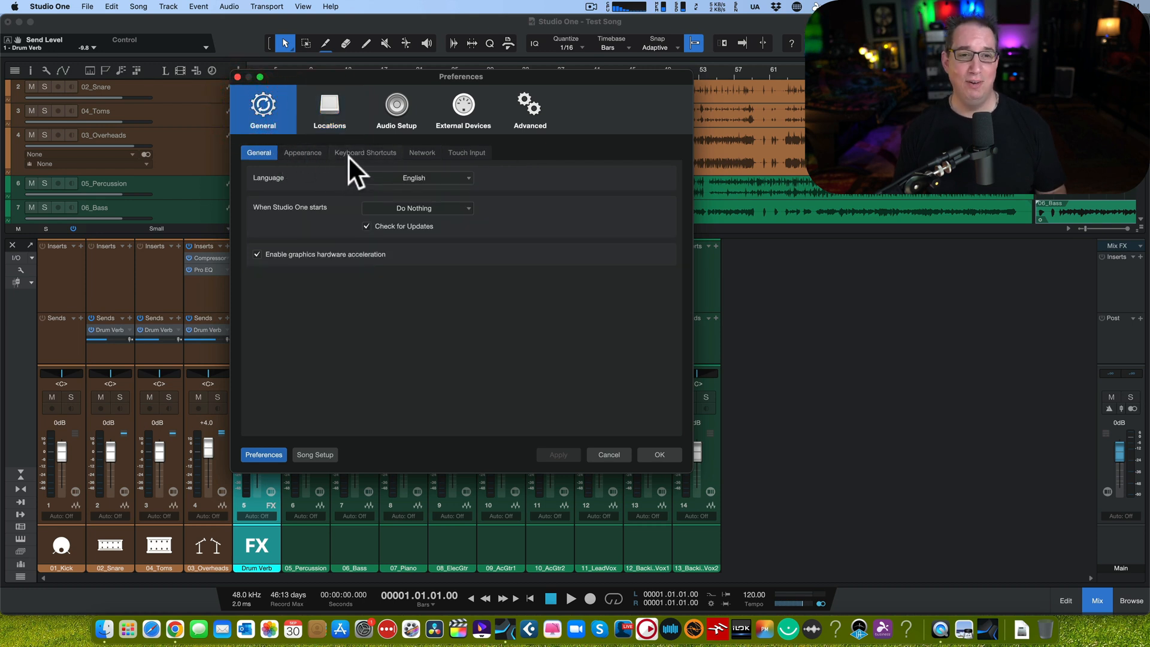
{"action": "left_click", "coordinate": [364, 153]}
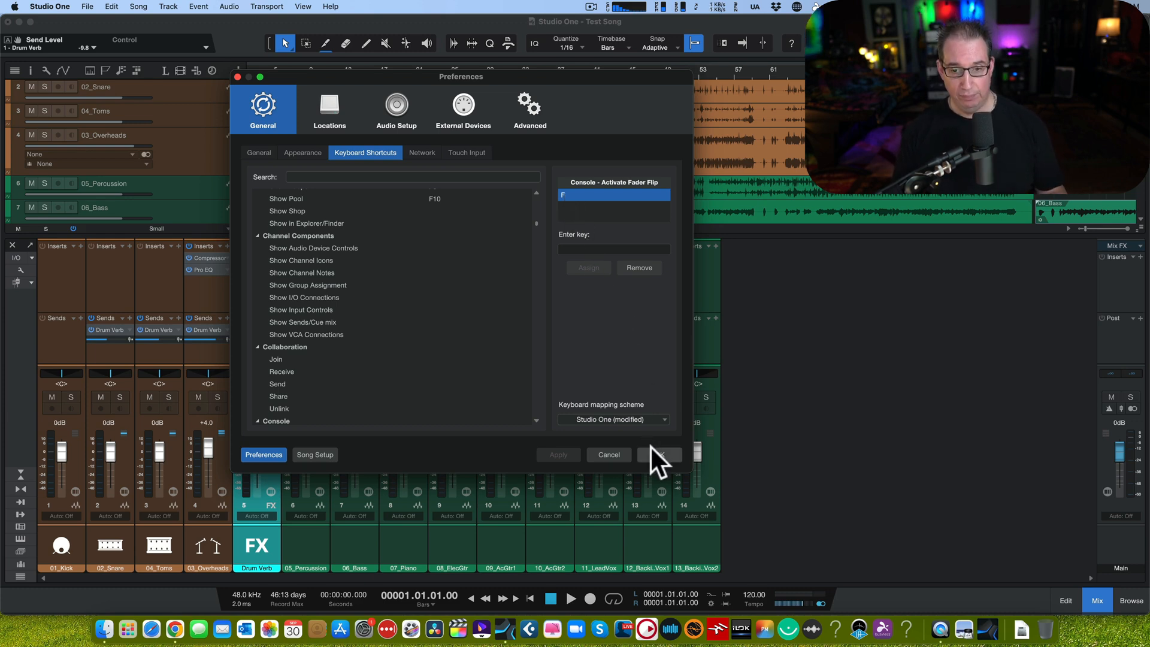
{"action": "left_click", "coordinate": [657, 455]}
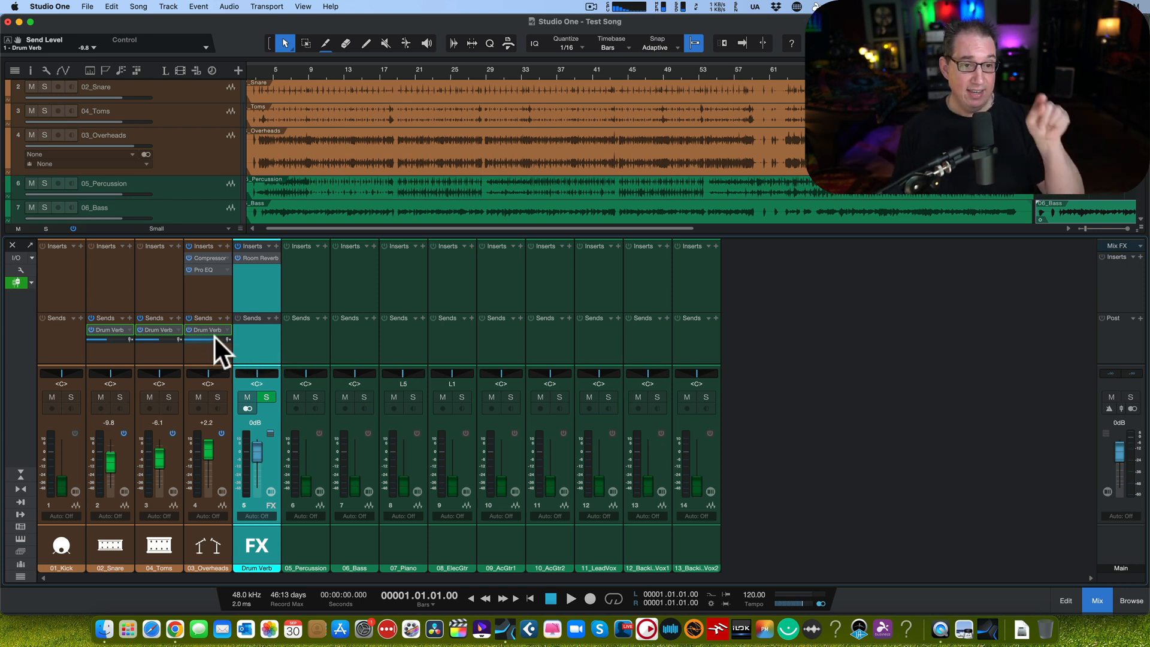
- Lower the Overheads Drum Verb send fader to -5.6 dB
{"action": "left_click_drag", "start_coordinate": [207, 339], "coordinate": [208, 334]}
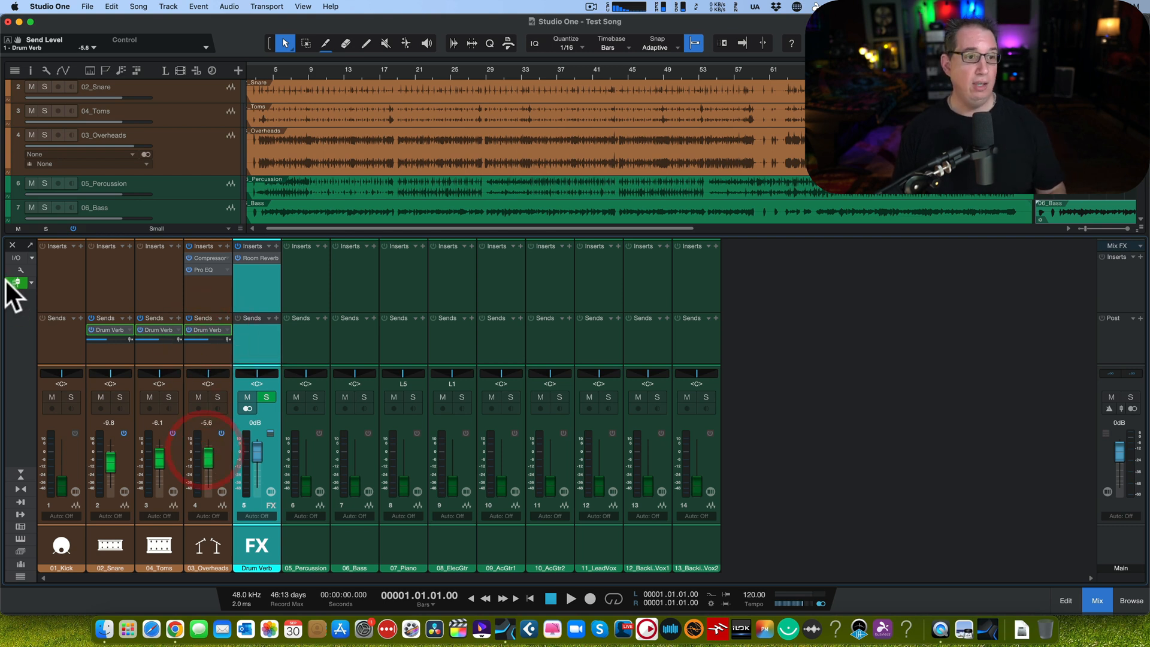
{"action": "mouse_move", "coordinate": [16, 284]}
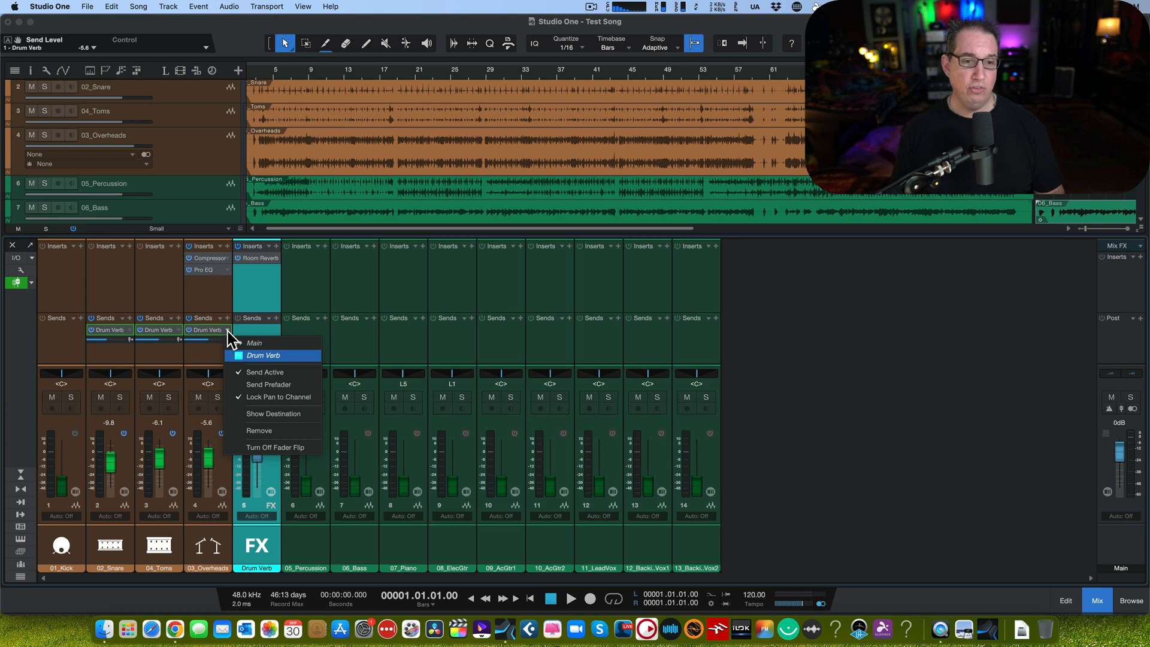
{"action": "mouse_move", "coordinate": [244, 373]}
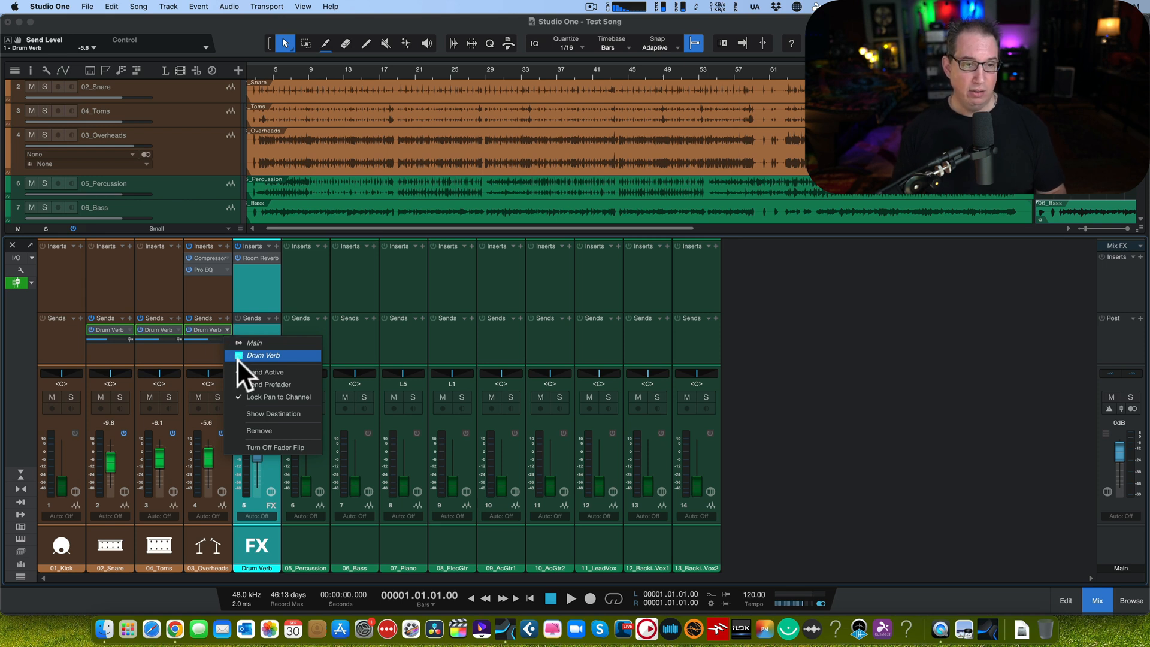
{"action": "mouse_move", "coordinate": [284, 407]}
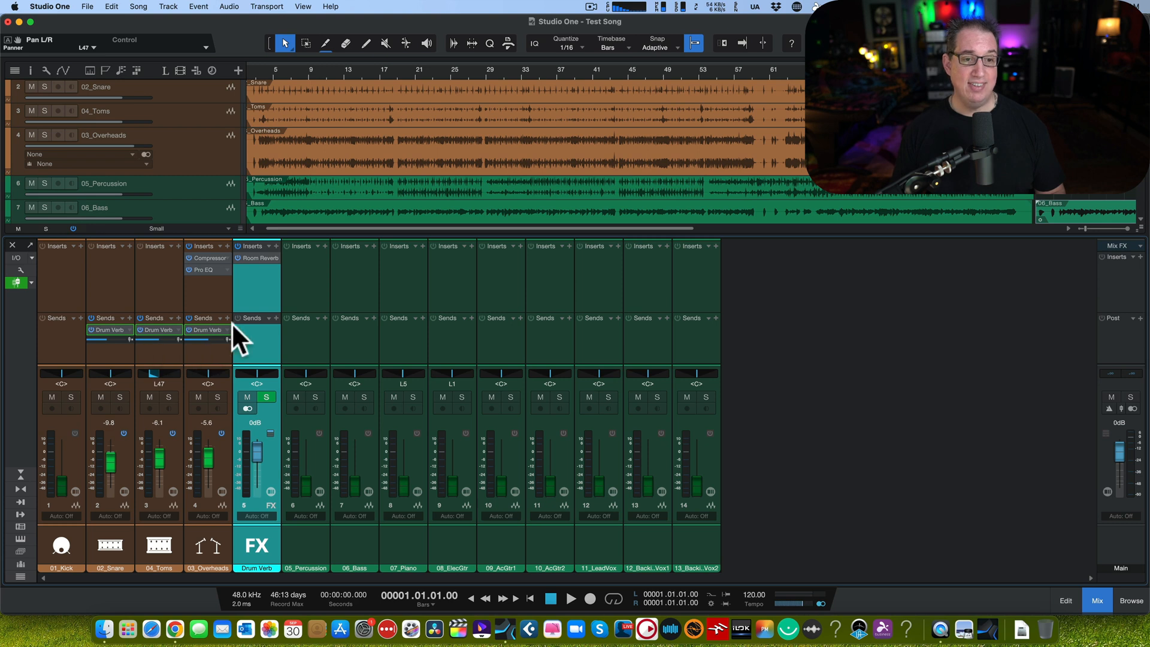
{"action": "mouse_move", "coordinate": [185, 341]}
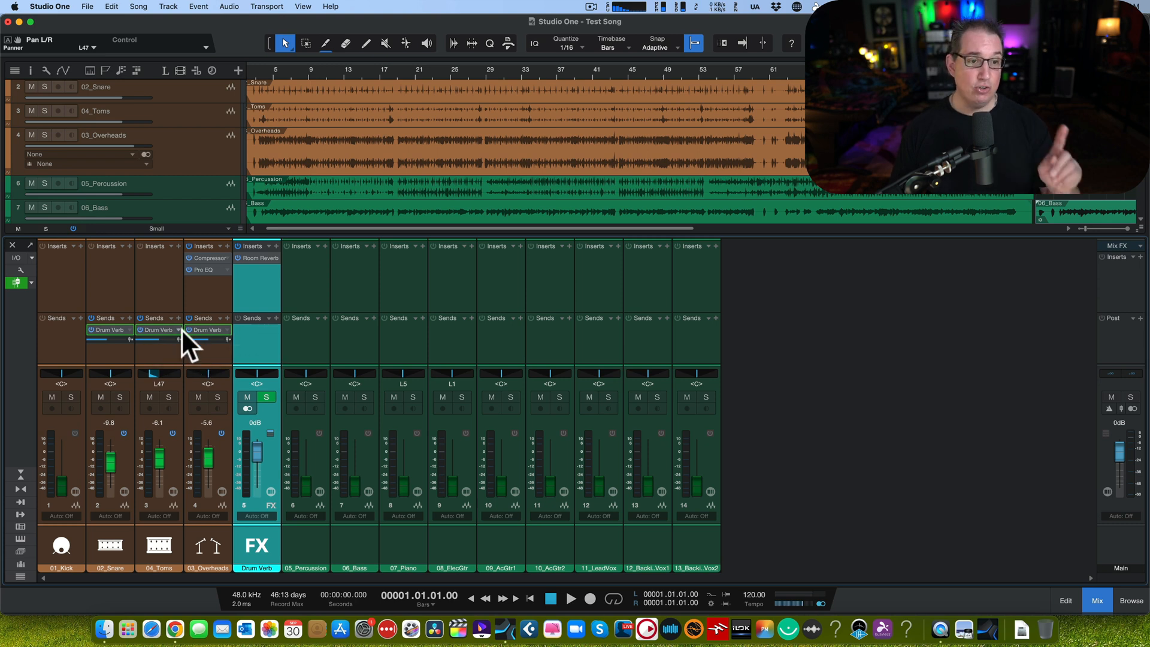
- Lock the Toms' Drum Verb send pan to the channel pan (L47)
{"action": "left_click", "coordinate": [179, 329]}
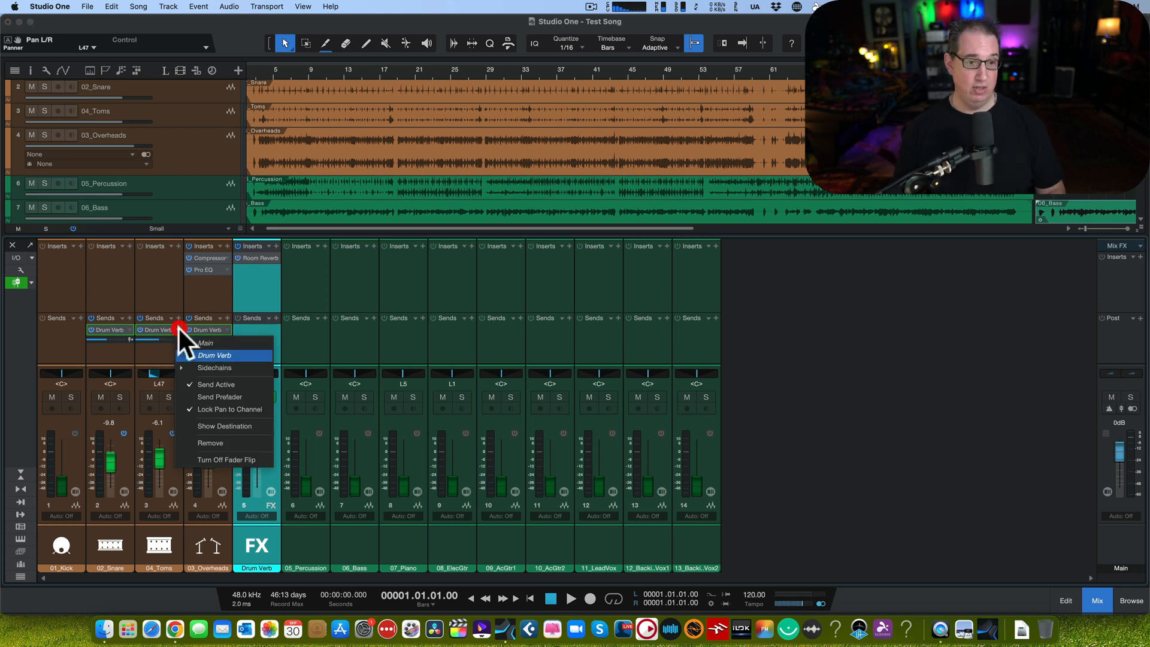
{"action": "left_click", "coordinate": [215, 355]}
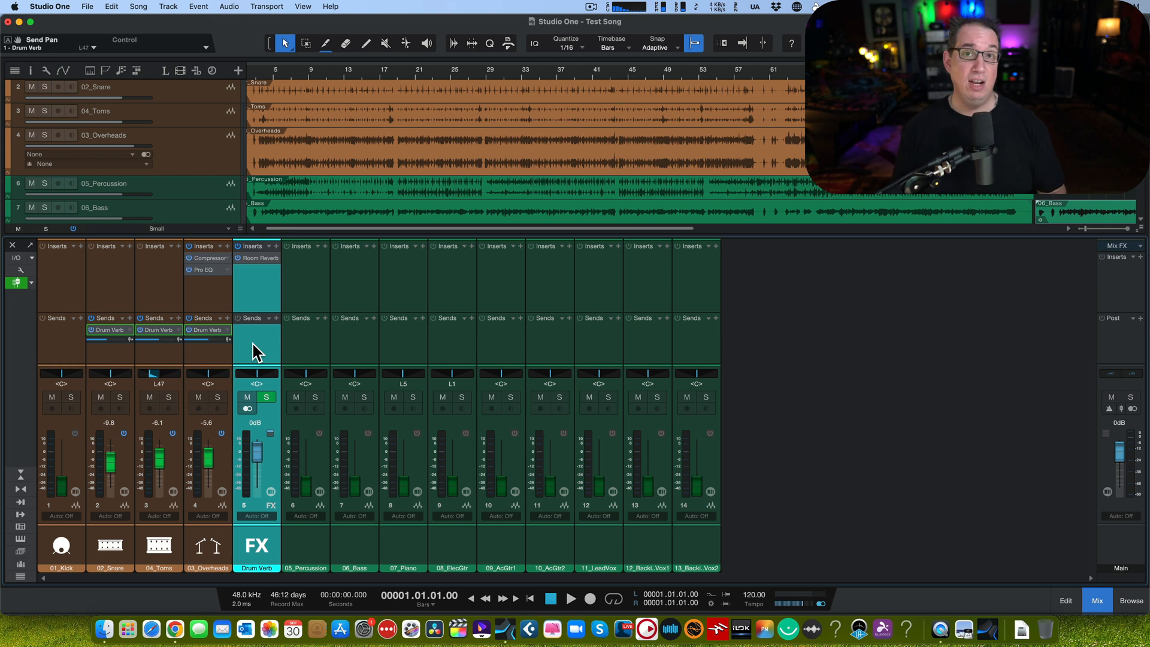
{"action": "mouse_move", "coordinate": [279, 334]}
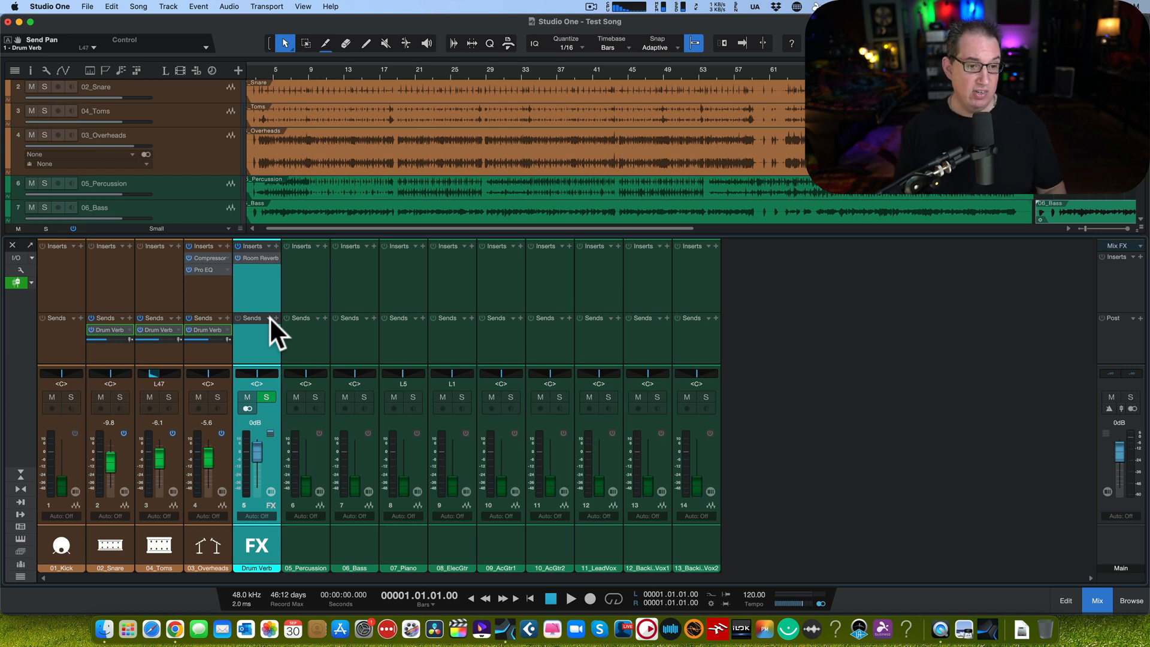
{"action": "mouse_move", "coordinate": [262, 356]}
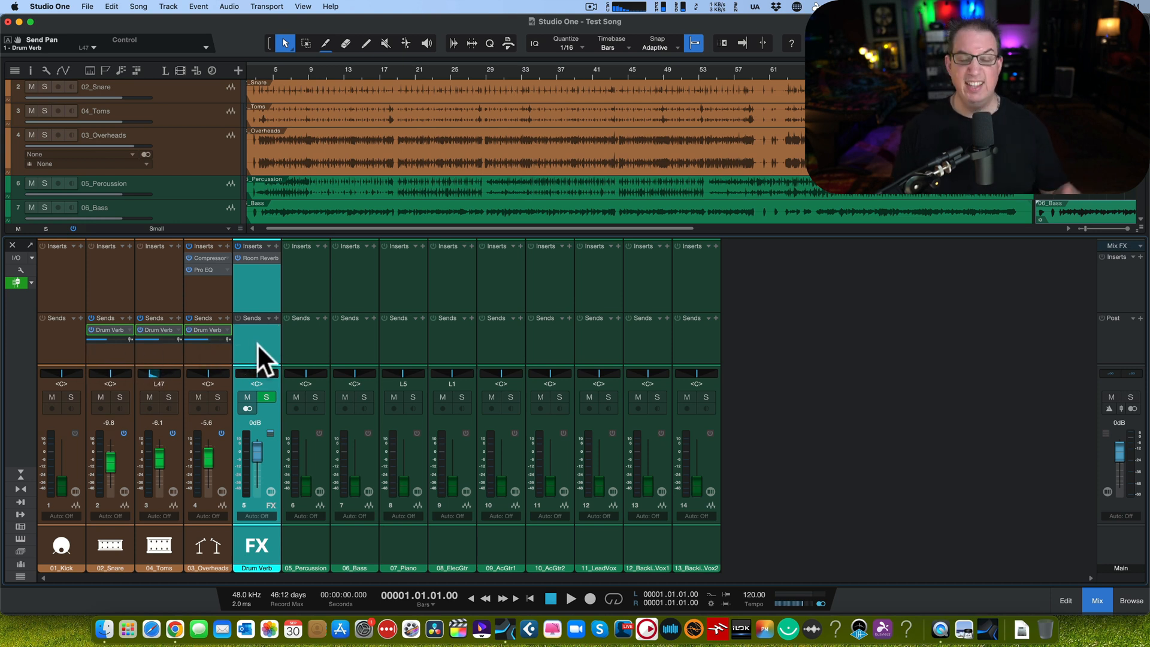